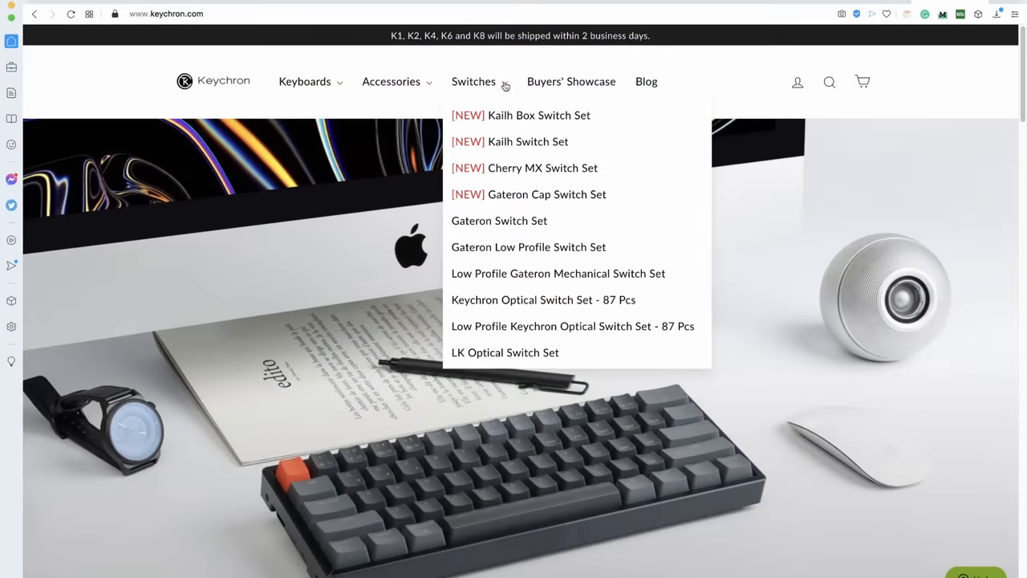
- Open the Low Profile Keychron Optical Switch Set - 87 Pcs page and pick a switch option
{"action": "left_click", "coordinate": [572, 325]}
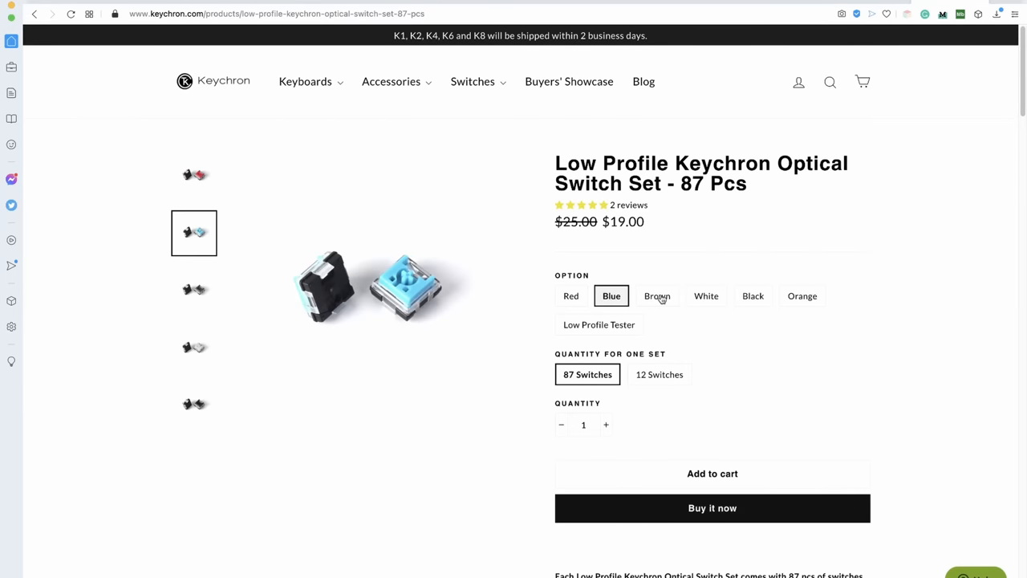
{"action": "left_click", "coordinate": [801, 296]}
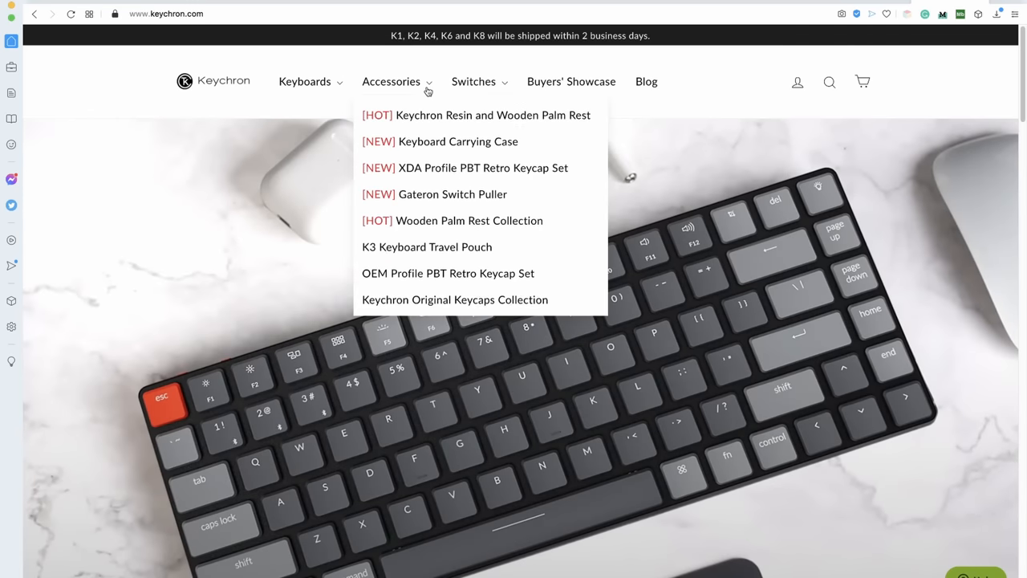
- Open the $25 K3 Travel Pouch page and view its orange, then grey photos
{"action": "left_click", "coordinate": [469, 220]}
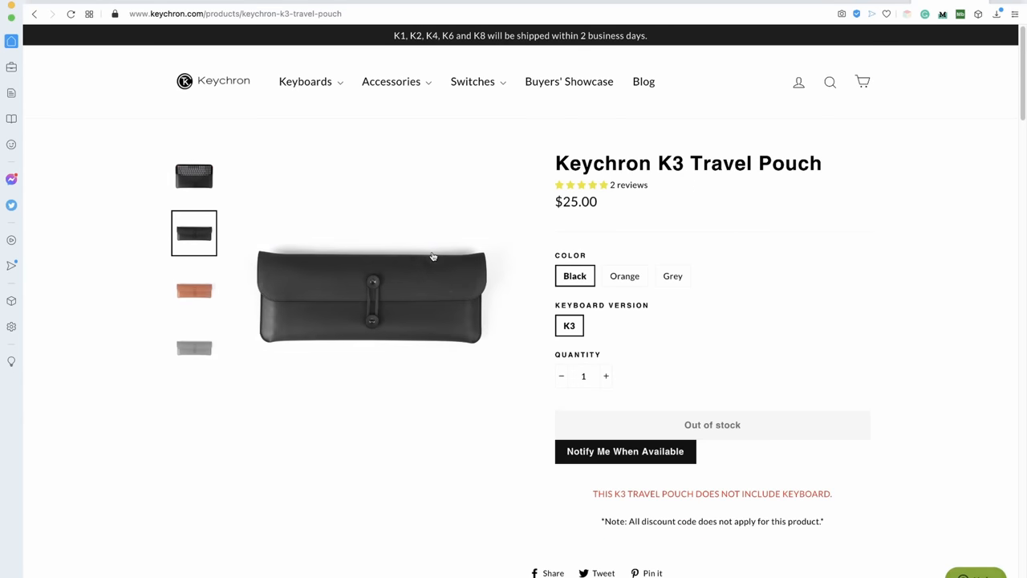
{"action": "left_click", "coordinate": [194, 290]}
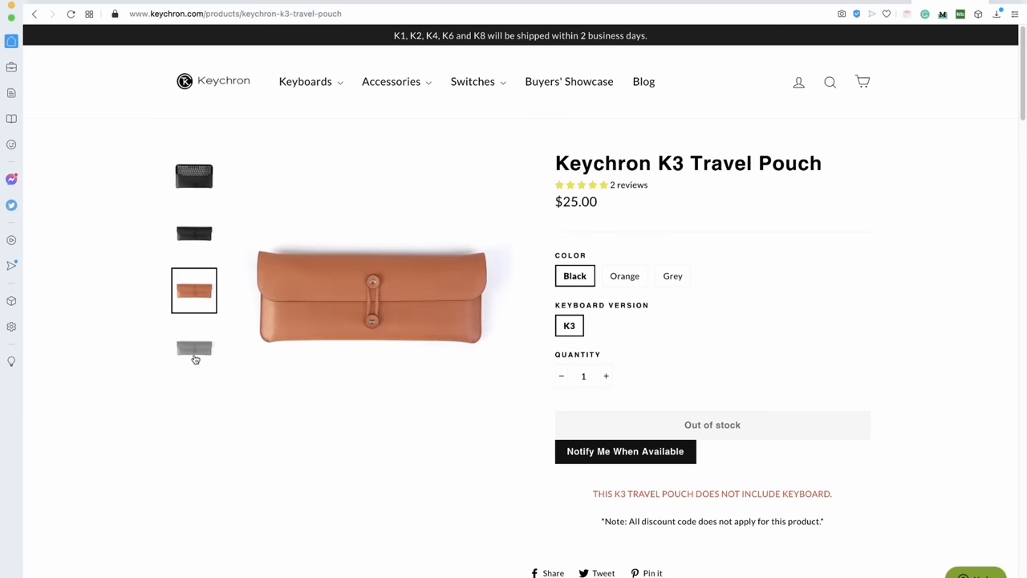
{"action": "left_click", "coordinate": [194, 348]}
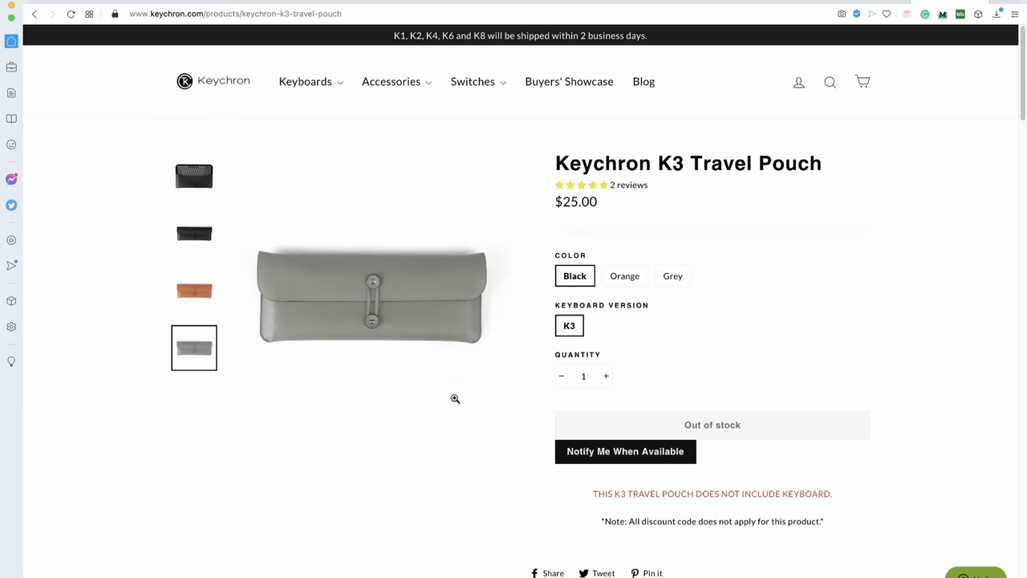
{"action": "mouse_move", "coordinate": [218, 79]}
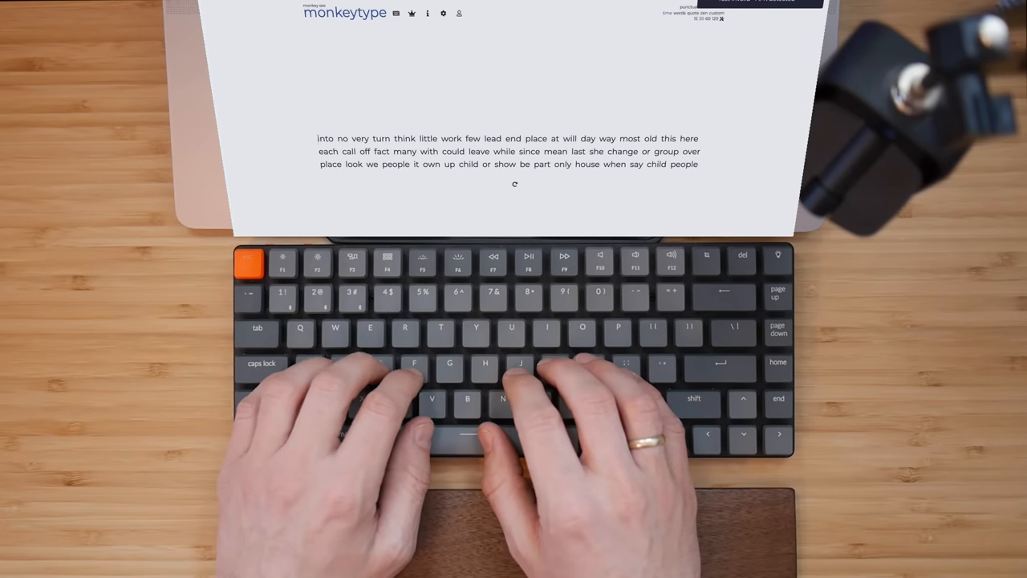
- Type the displayed Monkeytype words to run the countdown typing test
{"action": "type", "text": "no"}
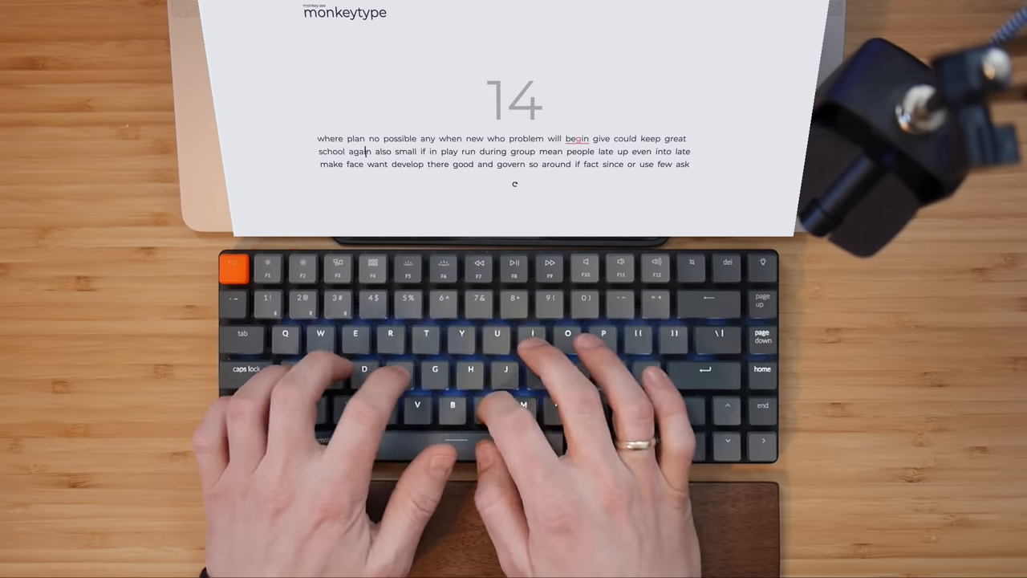
{"action": "type", "text": "in also small if i"}
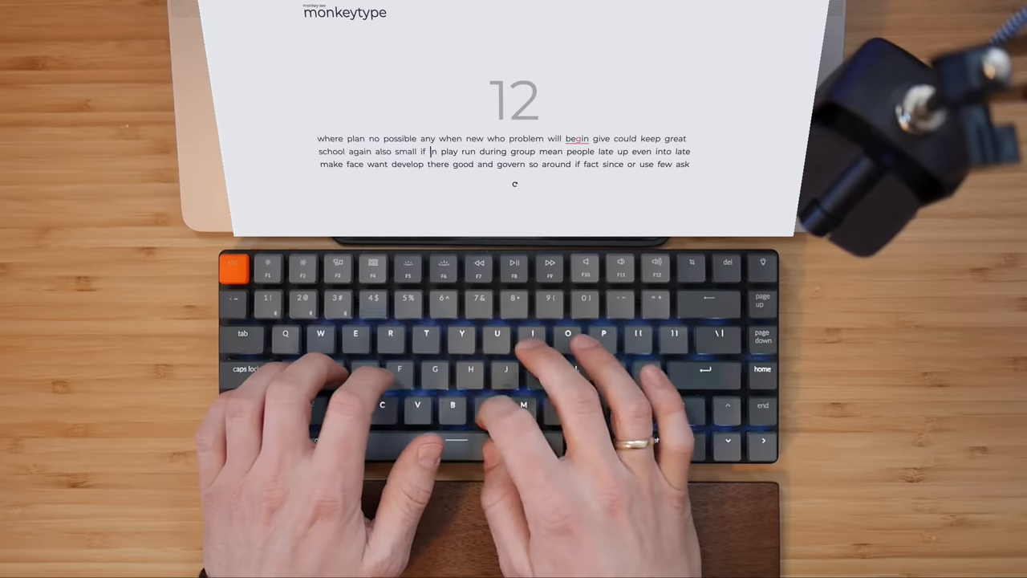